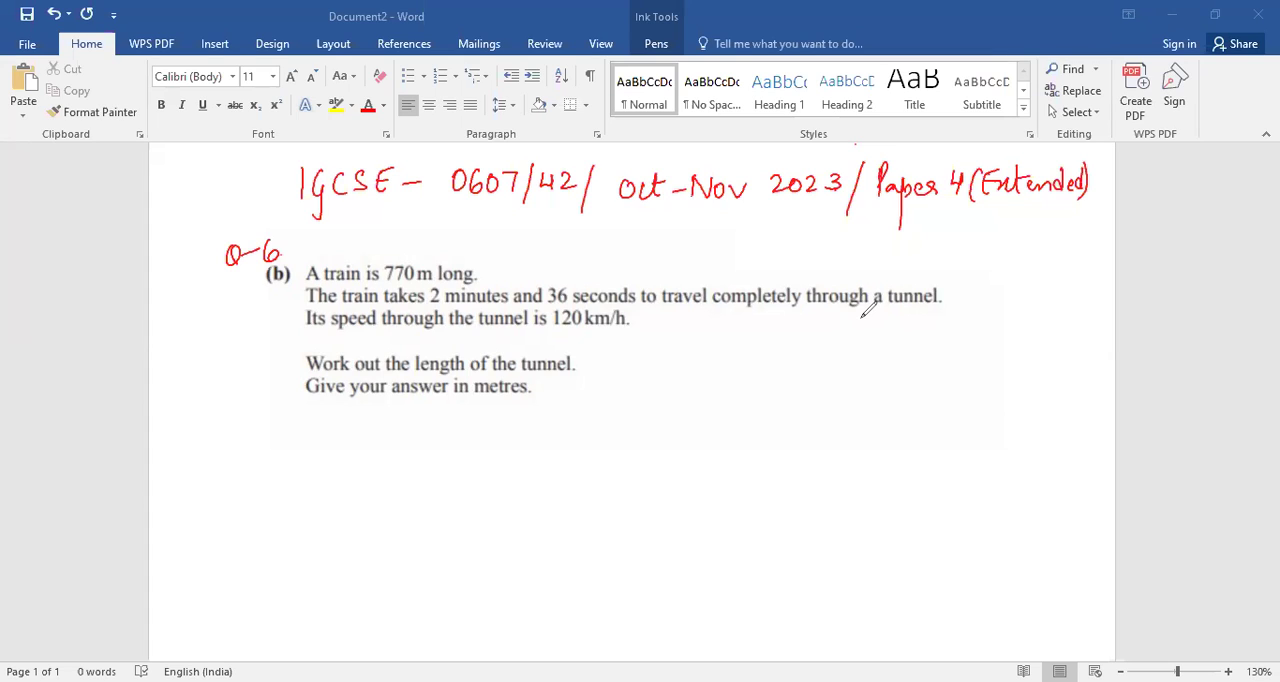
pyautogui.moveTo(408, 304)
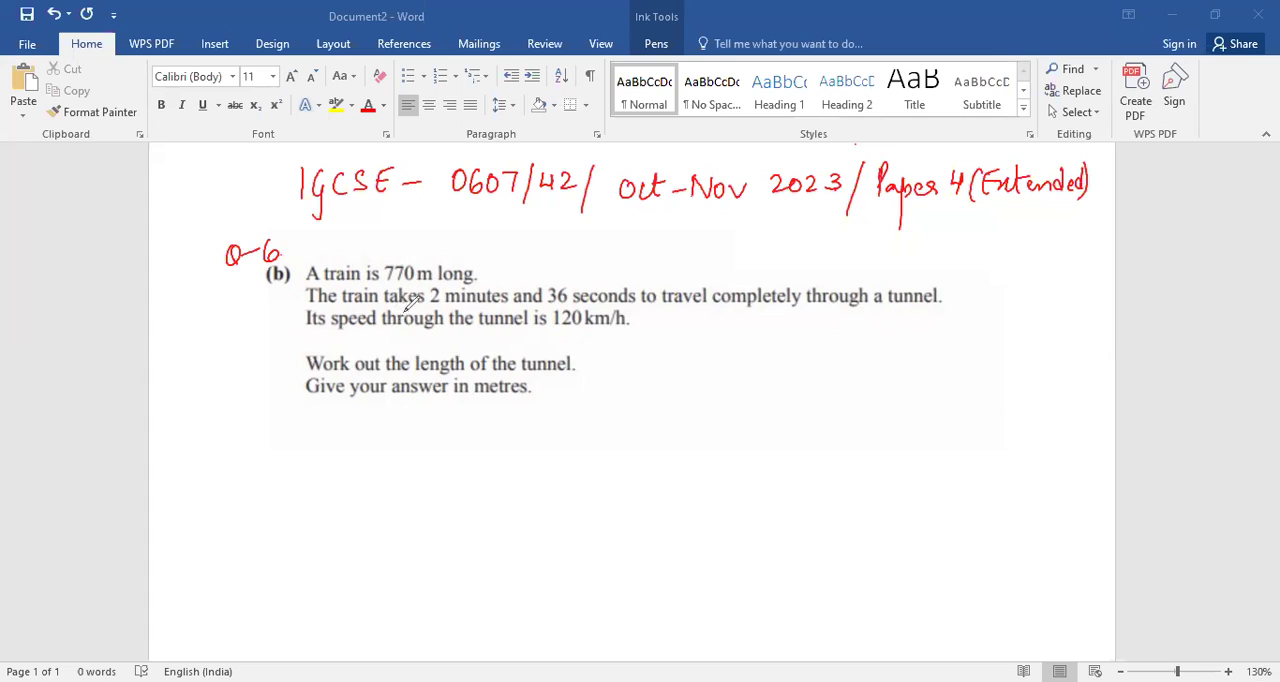
pyautogui.moveTo(324, 452)
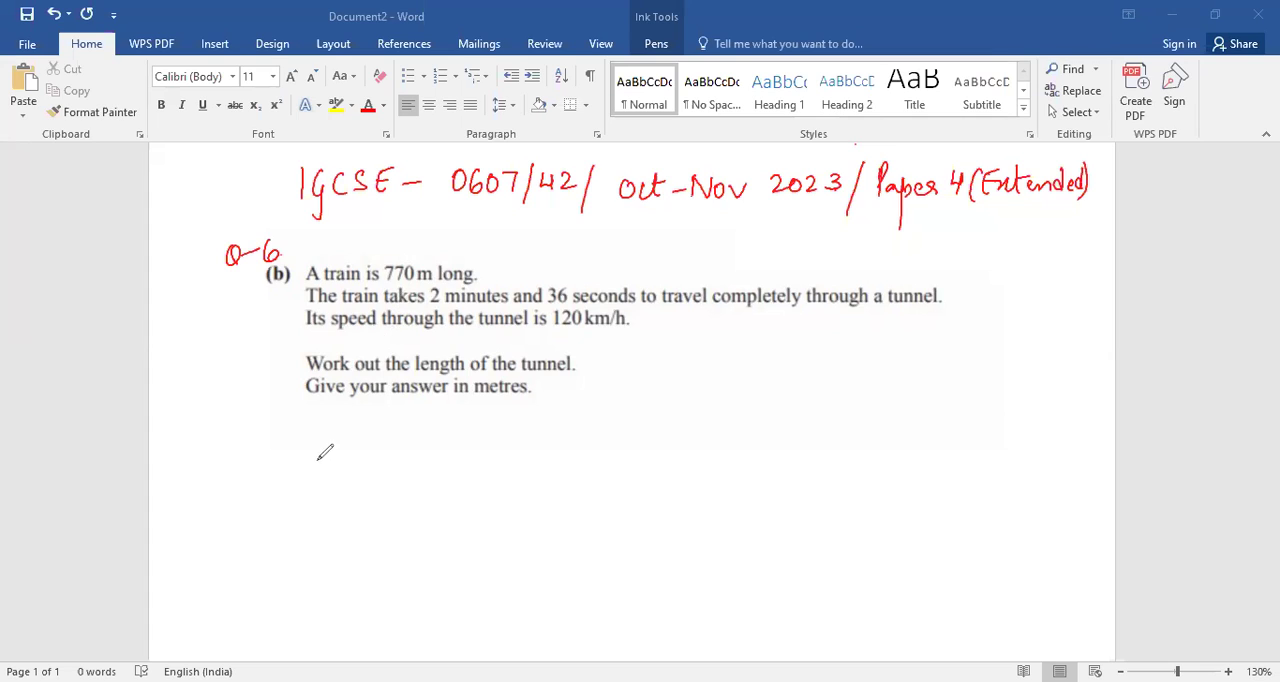
pyautogui.moveTo(336, 440)
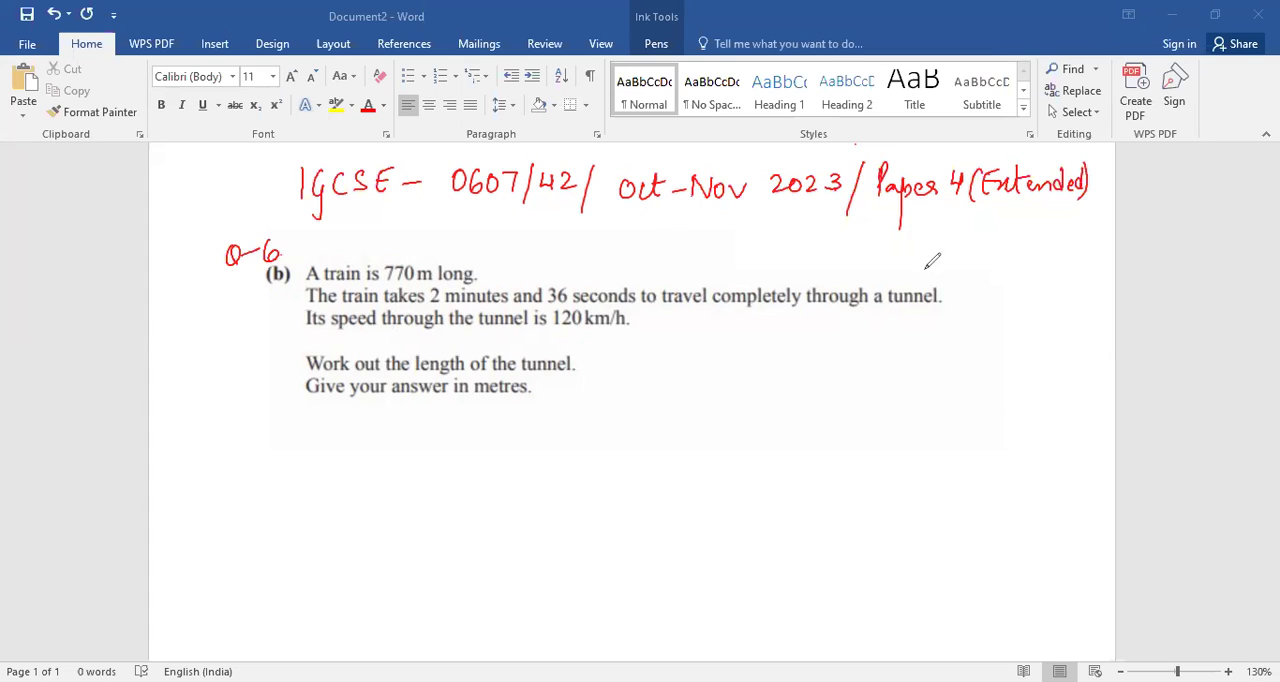
pyautogui.moveTo(220, 446)
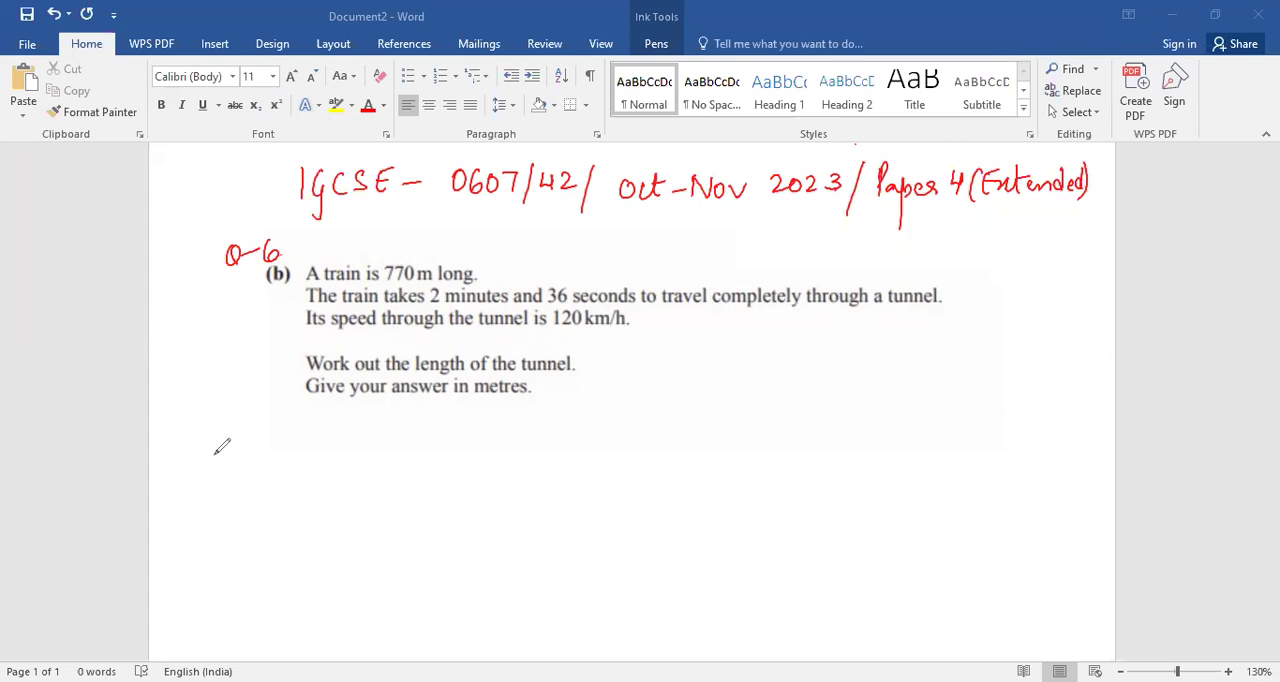
pyautogui.moveTo(216, 446)
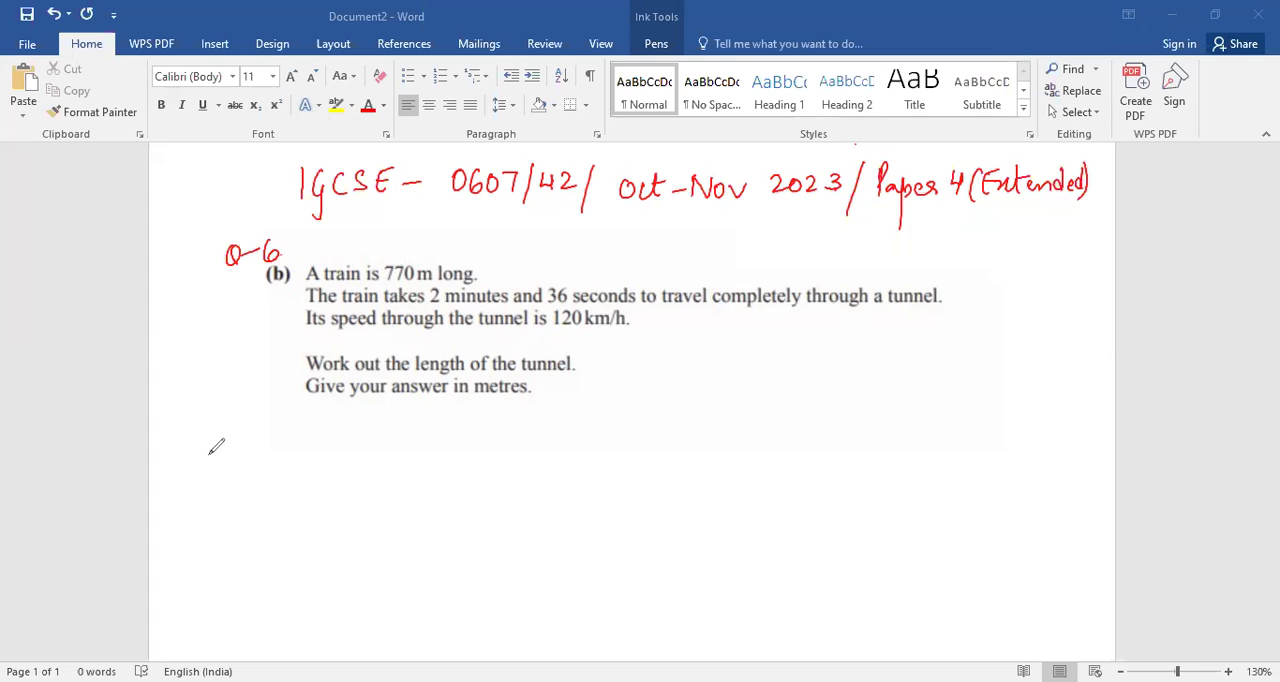
pyautogui.moveTo(222, 436)
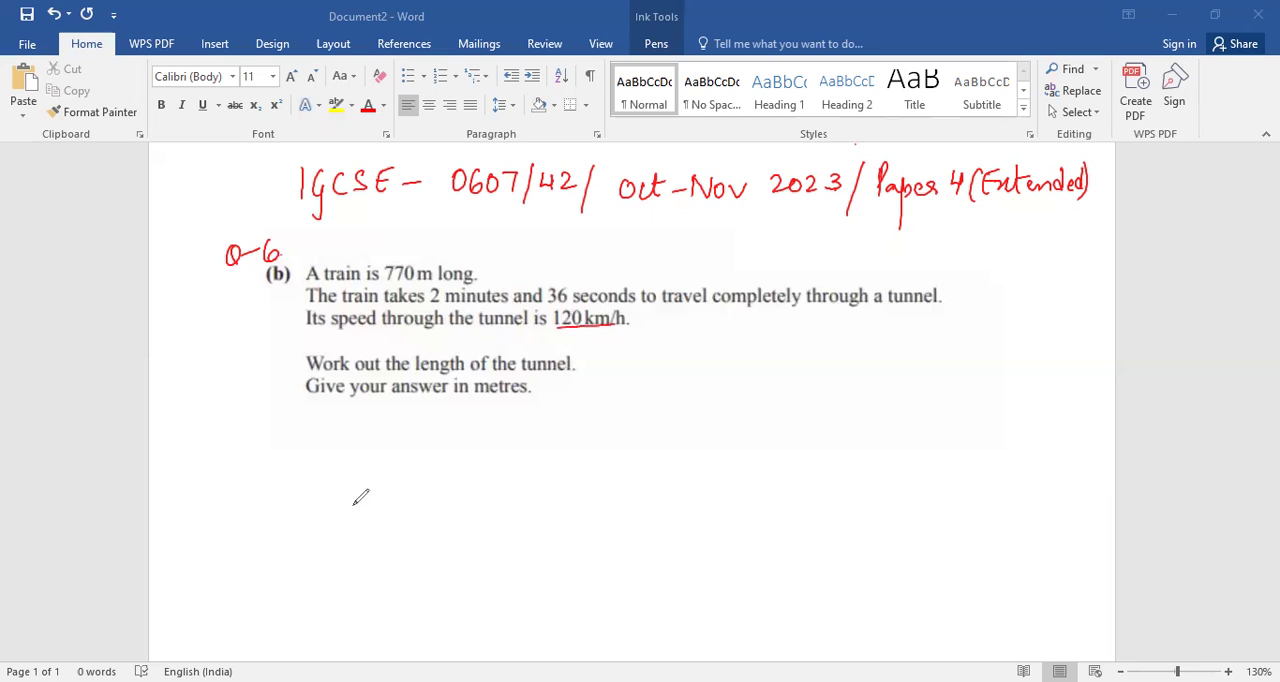
pyautogui.moveTo(268, 500)
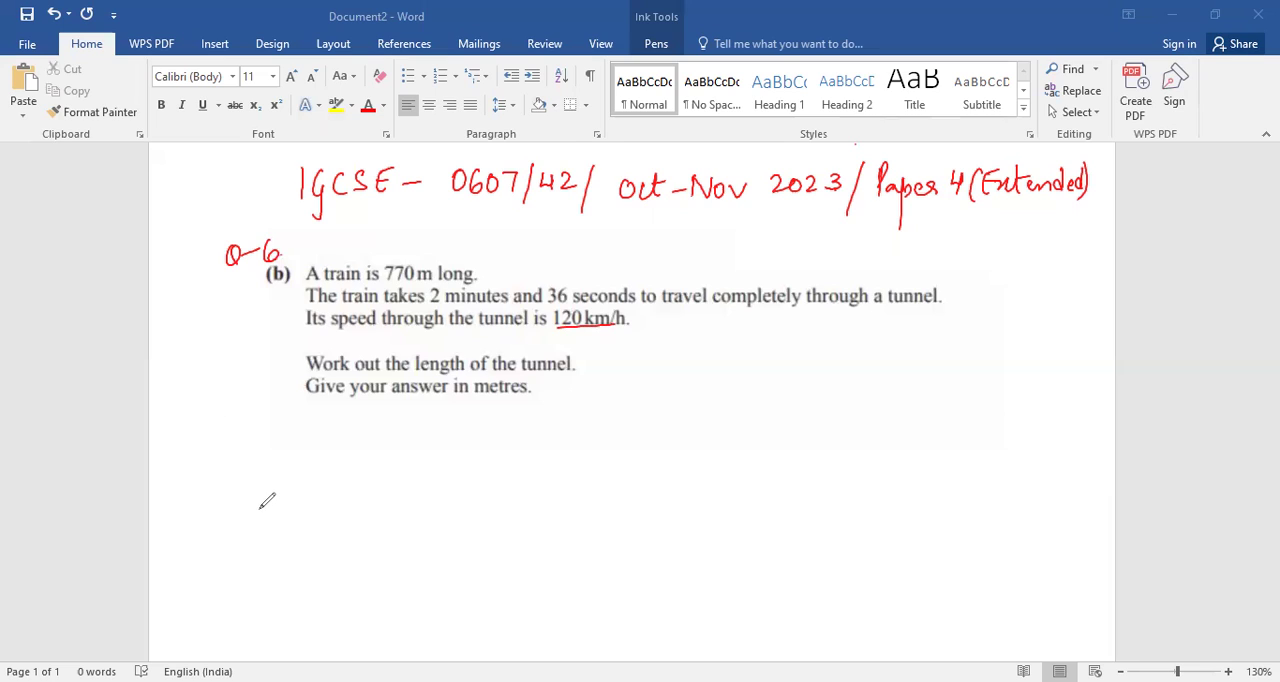
pyautogui.moveTo(90, 288)
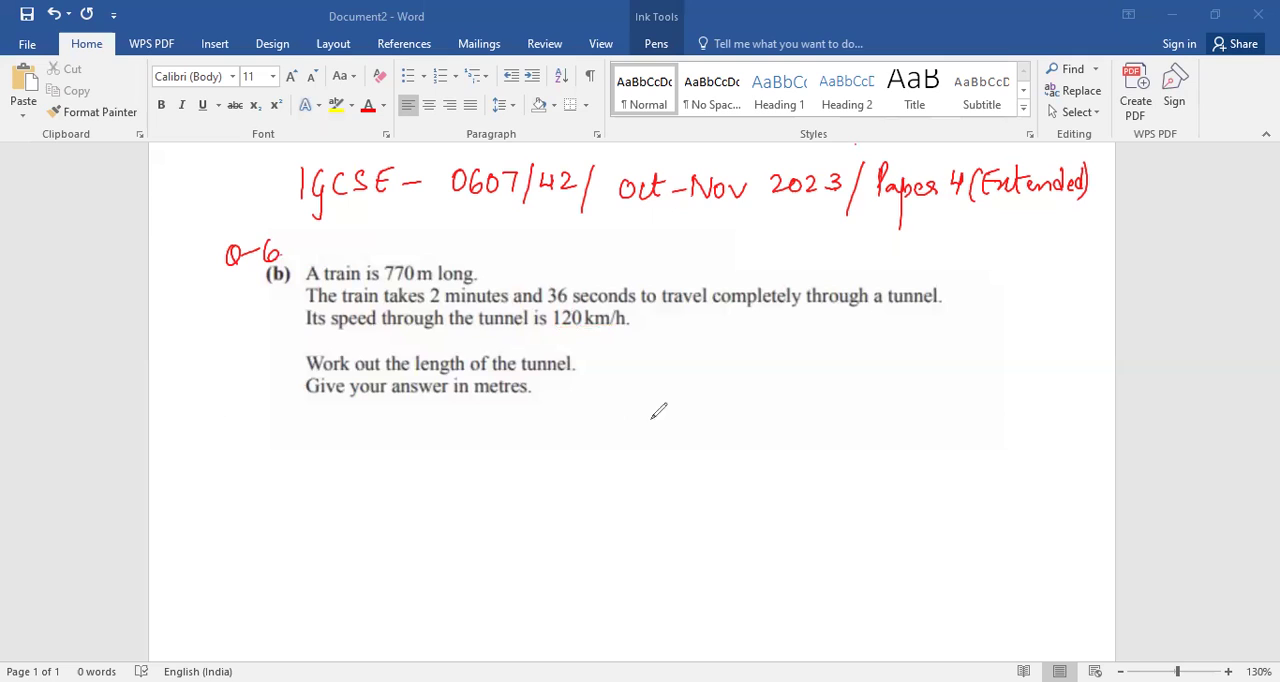
pyautogui.moveTo(652, 400)
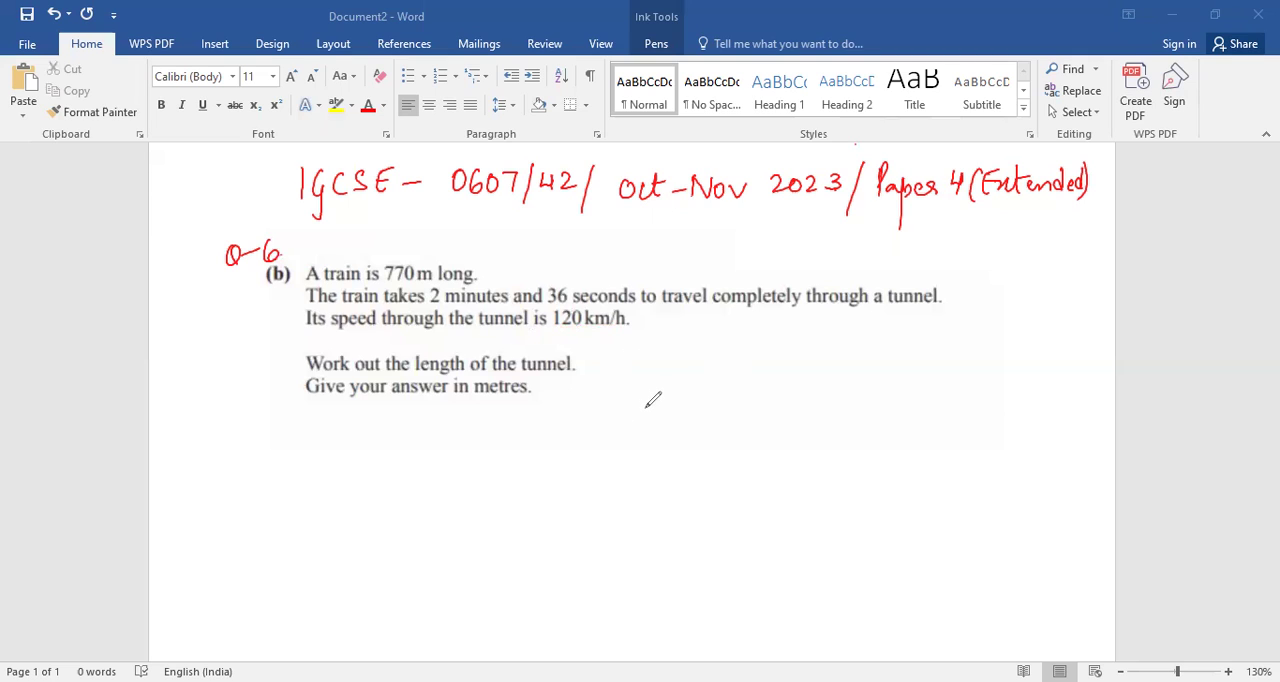
# Ink a tunnel arch with train carriages at both ends, underline 'through a tunnel', and add a direction arrow below.
pyautogui.moveTo(644, 404); pyautogui.dragTo(938, 400)
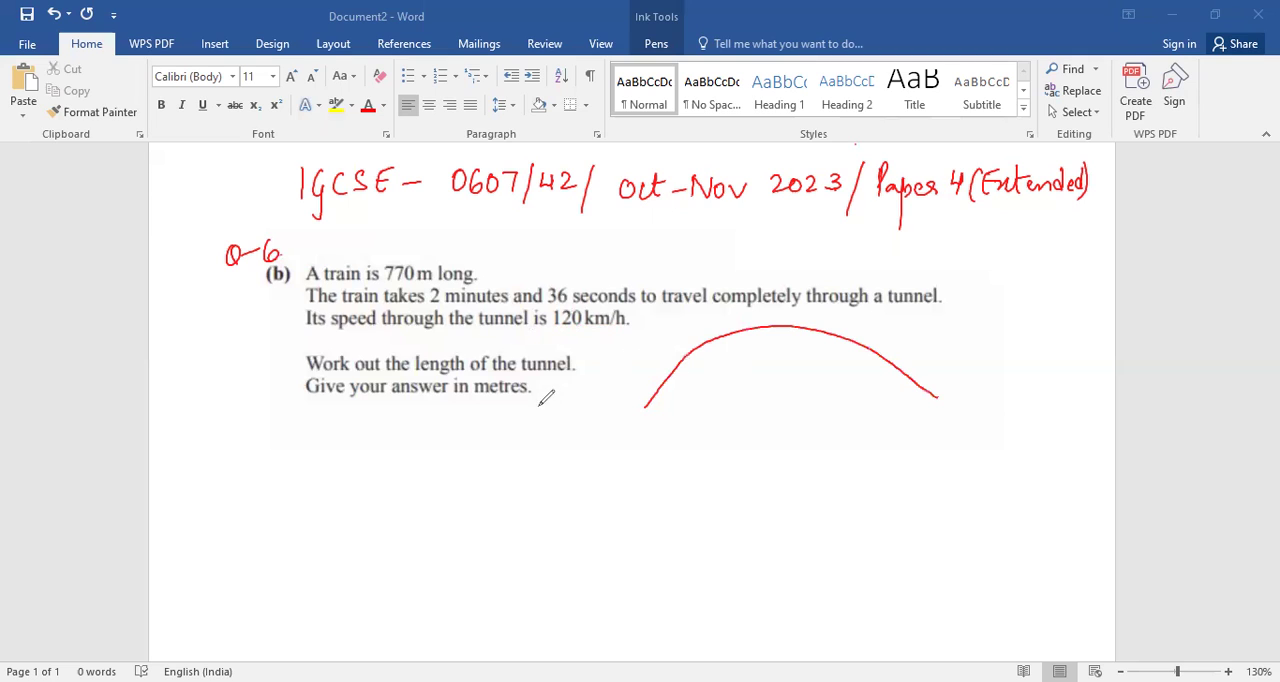
pyautogui.moveTo(544, 404); pyautogui.dragTo(620, 404)
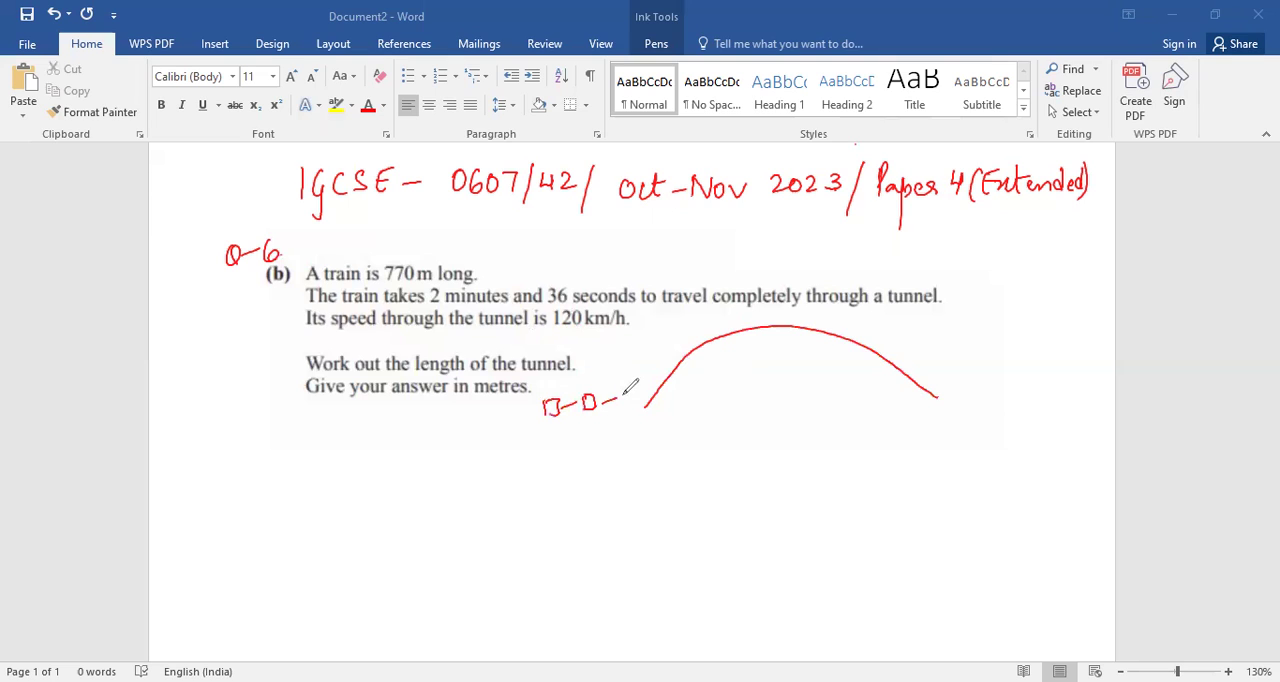
pyautogui.moveTo(600, 404); pyautogui.dragTo(640, 404)
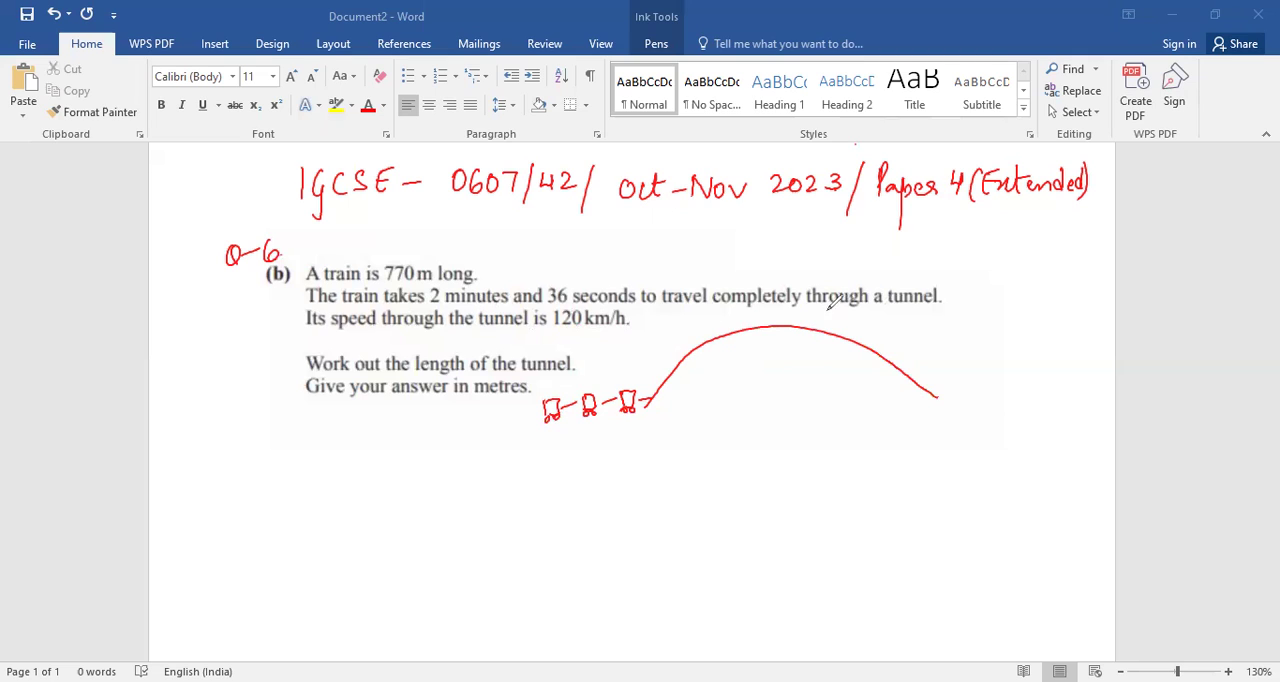
pyautogui.moveTo(836, 308); pyautogui.dragTo(924, 308)
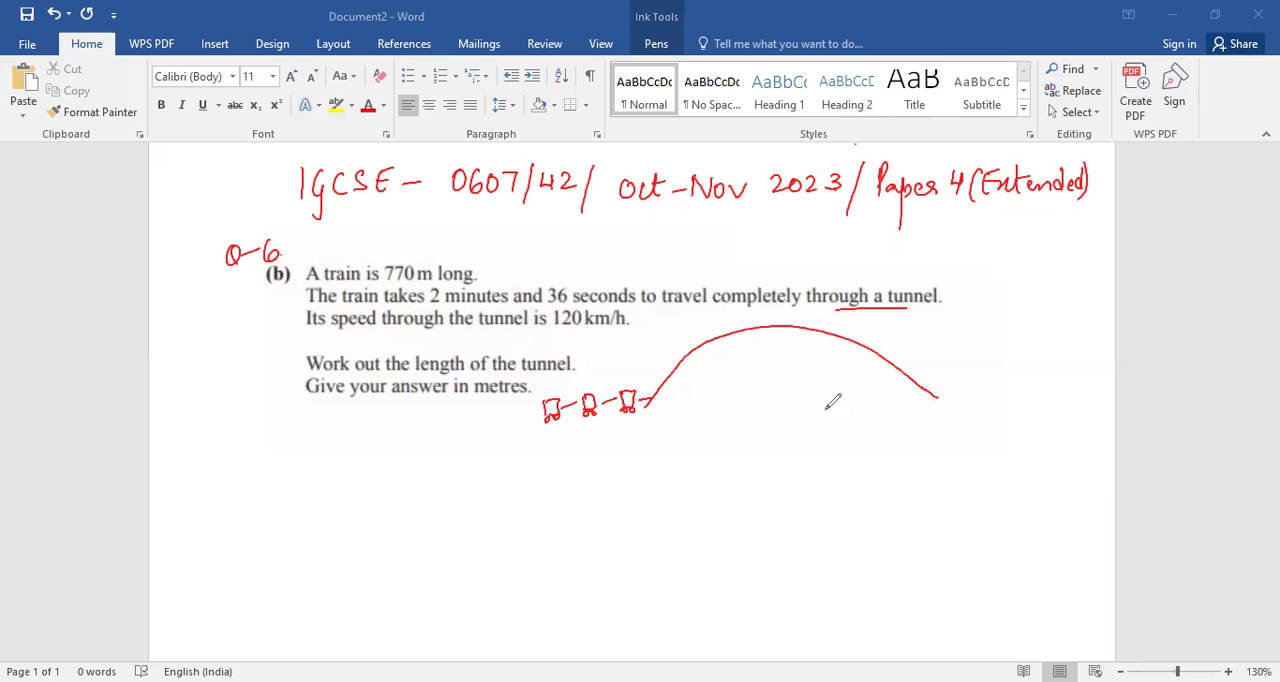
pyautogui.moveTo(930, 396); pyautogui.dragTo(1000, 396)
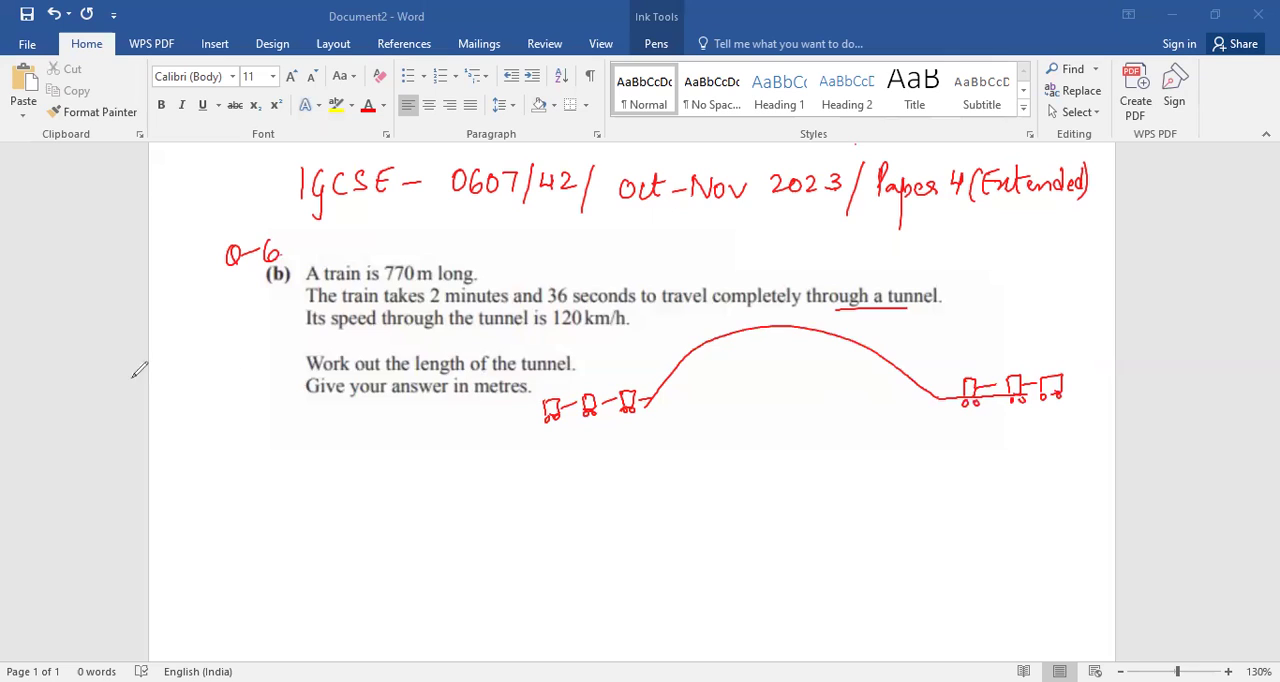
pyautogui.moveTo(438, 300)
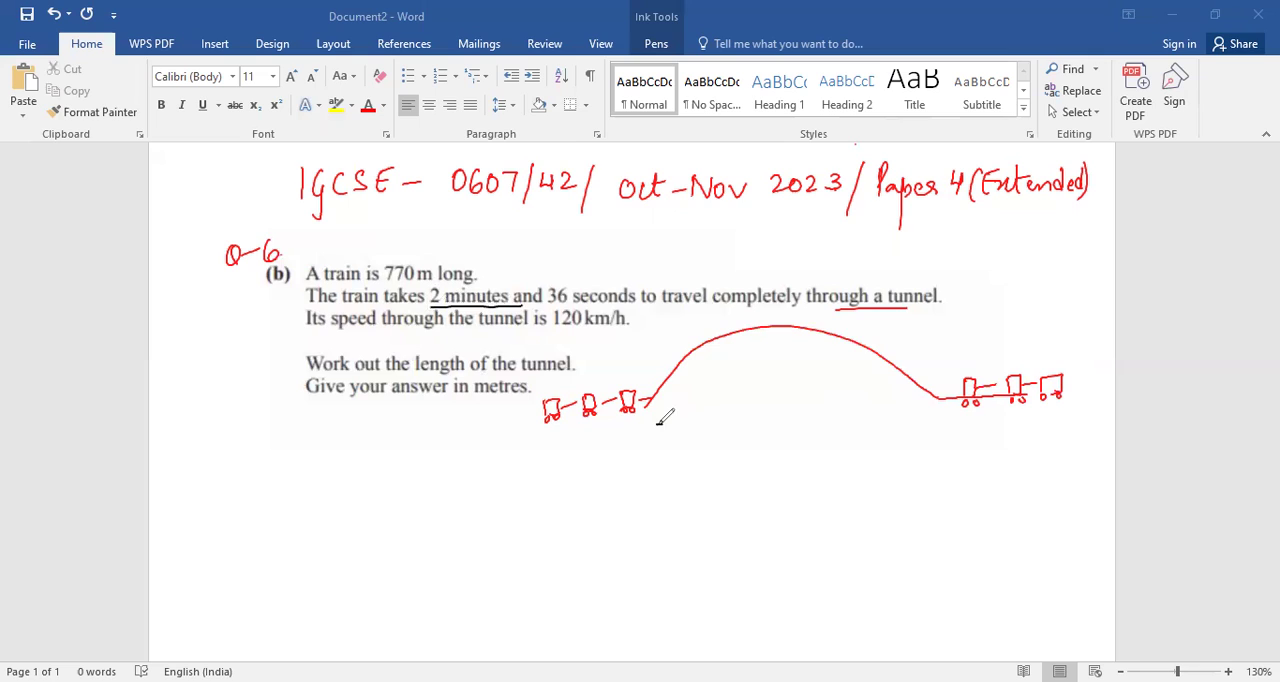
pyautogui.moveTo(660, 420); pyautogui.dragTo(1080, 416)
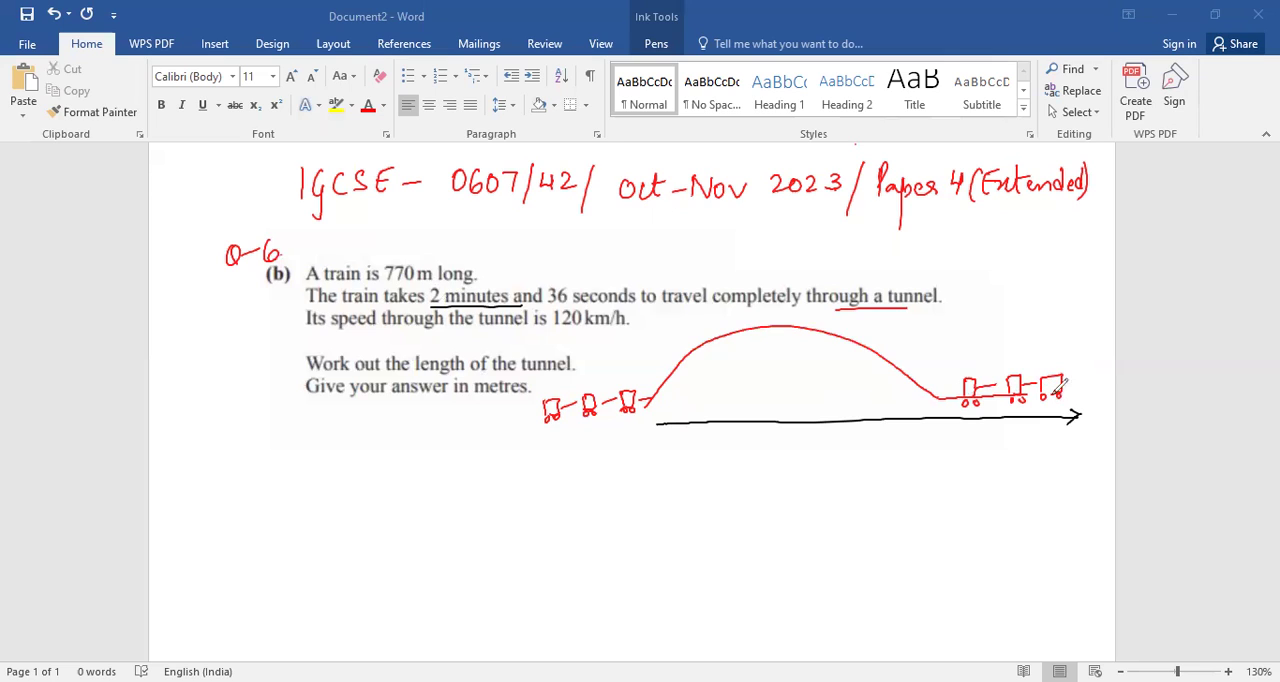
pyautogui.moveTo(166, 448)
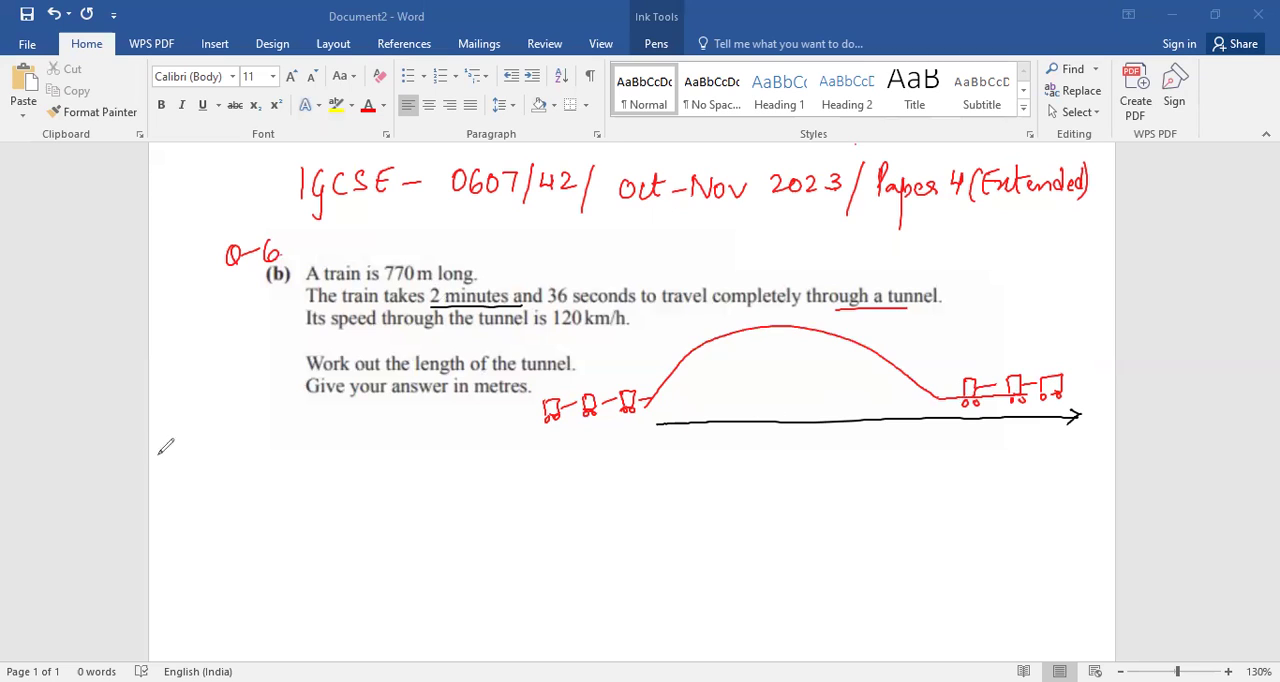
# Mark the tunnel as x and the train as 770m, then write distance = x + 770 and time = 156 sec.
pyautogui.moveTo(164, 444); pyautogui.dragTo(236, 450)
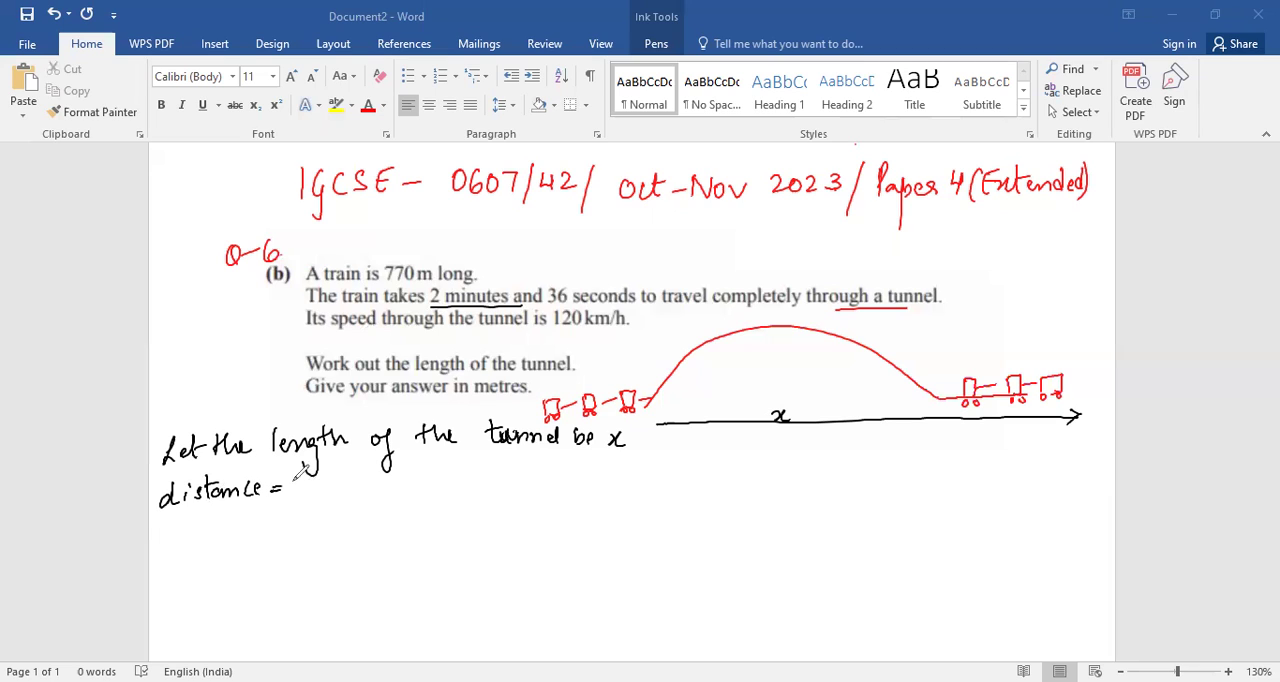
pyautogui.moveTo(296, 484); pyautogui.dragTo(380, 480)
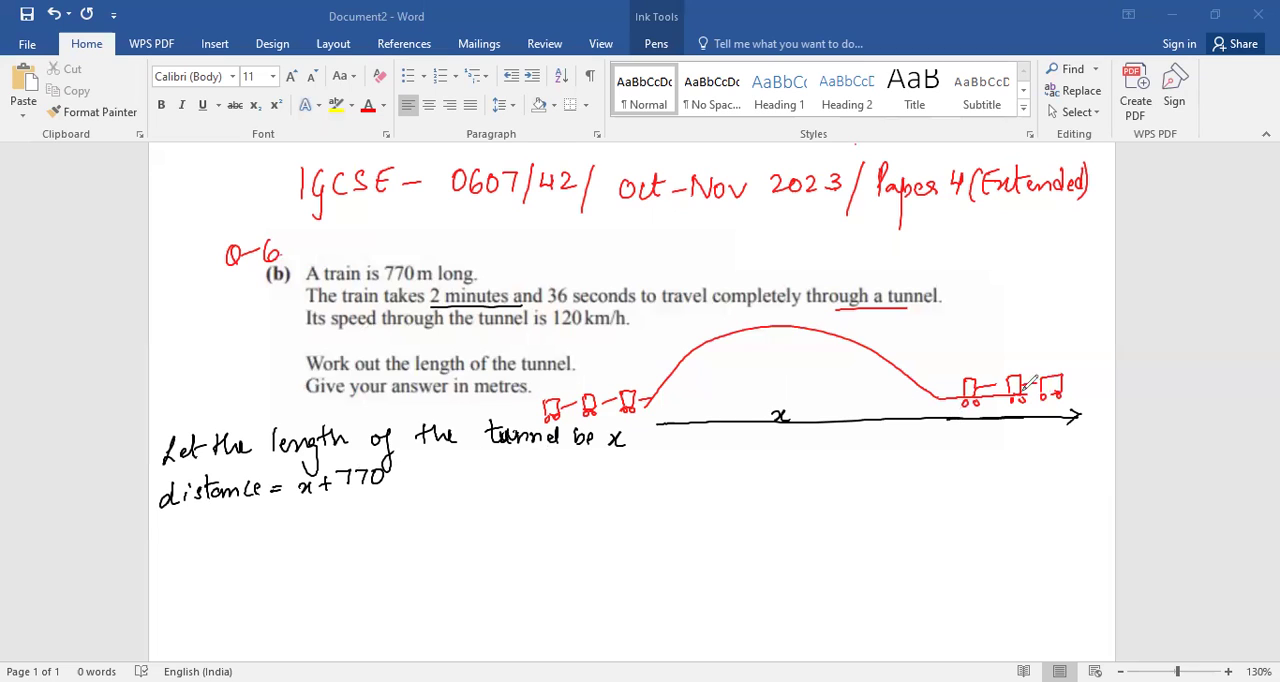
pyautogui.write('770m')
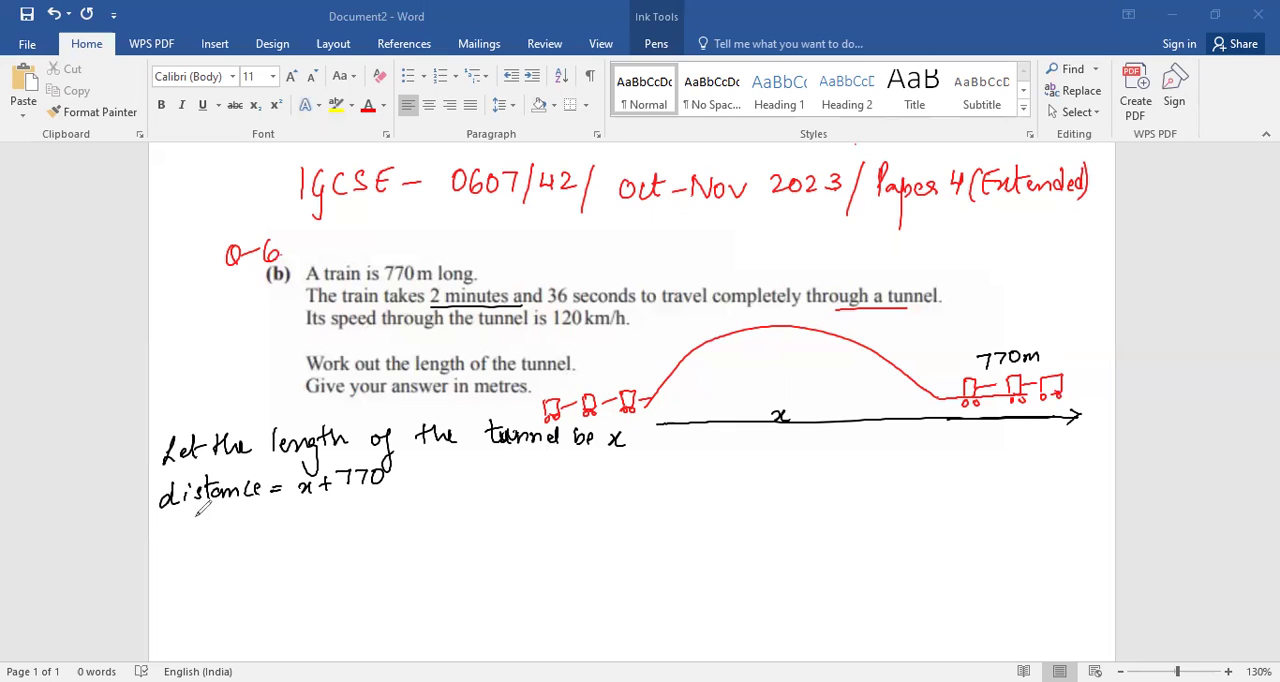
pyautogui.moveTo(180, 520); pyautogui.dragTo(216, 544)
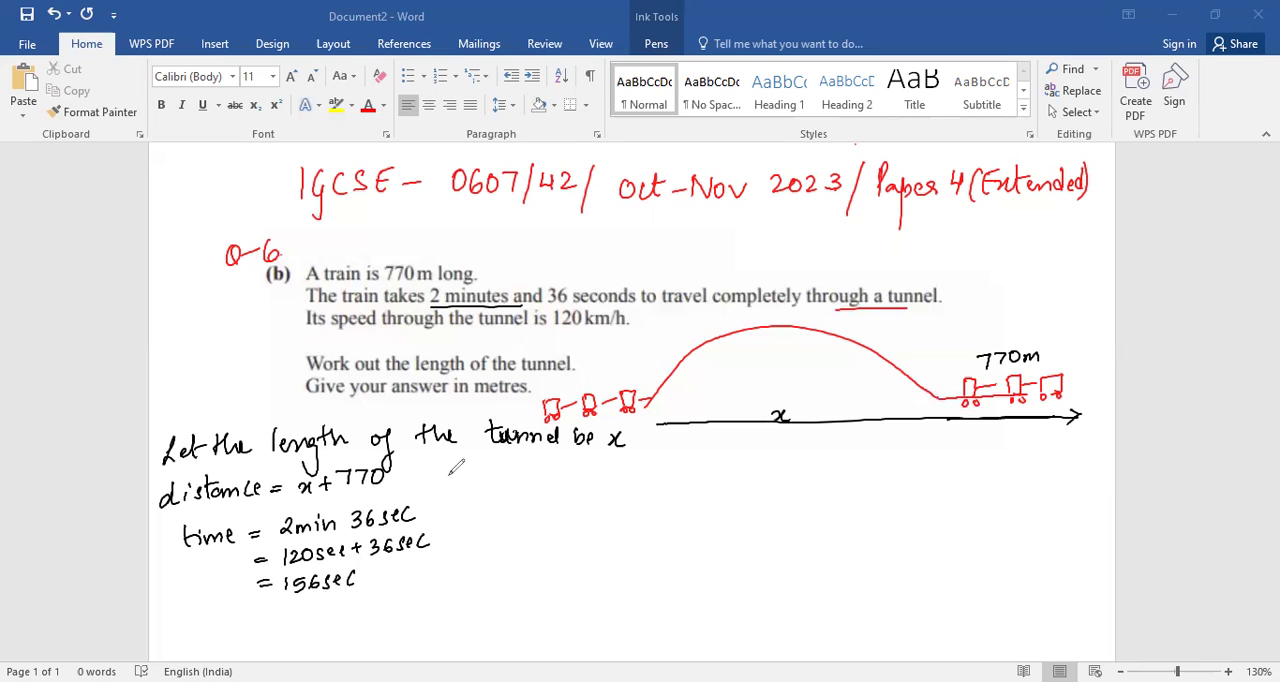
# Draw a divider and write speed = 120 km/h = 120×1000/(60×60) = 100/3 m/s.
pyautogui.moveTo(440, 480); pyautogui.dragTo(438, 650)
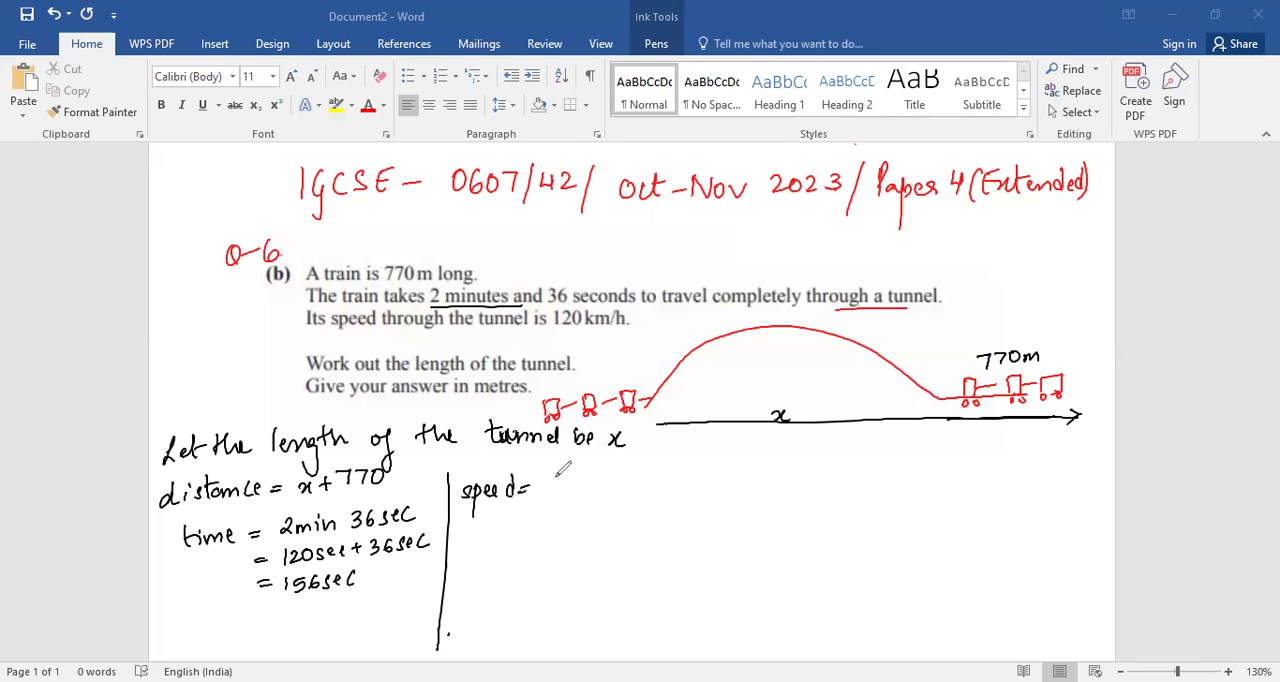
pyautogui.moveTo(544, 490); pyautogui.dragTo(620, 476)
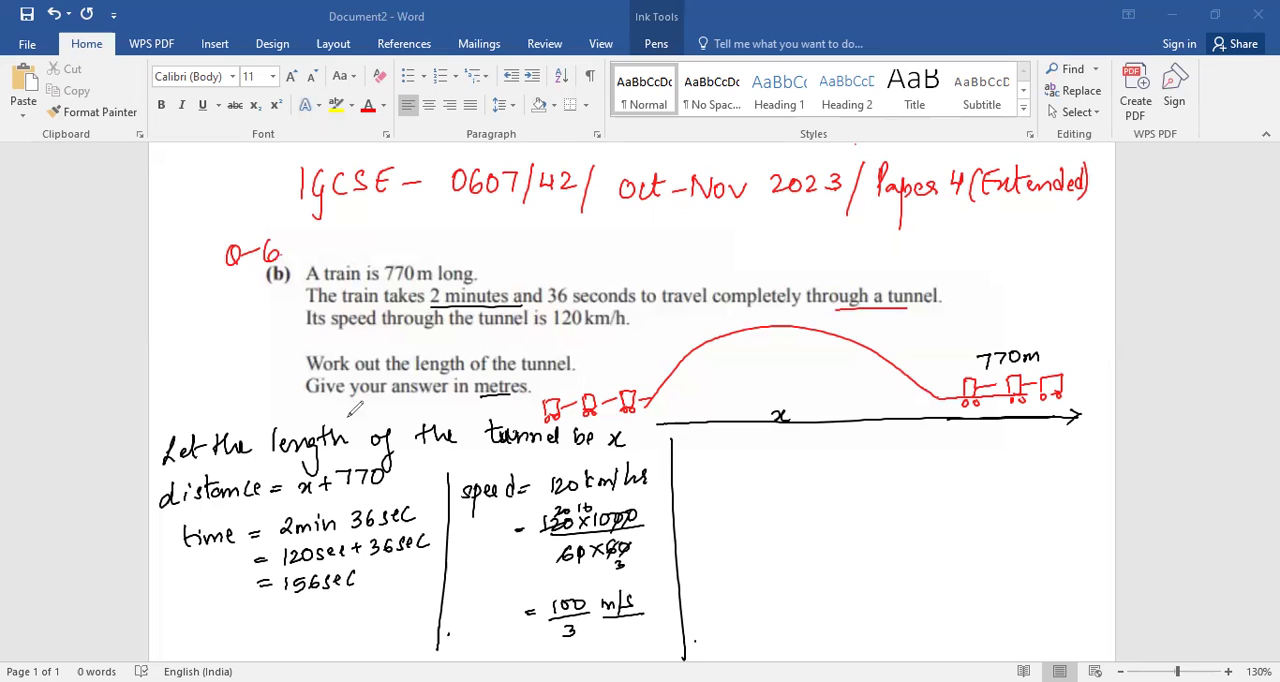
pyautogui.moveTo(716, 452)
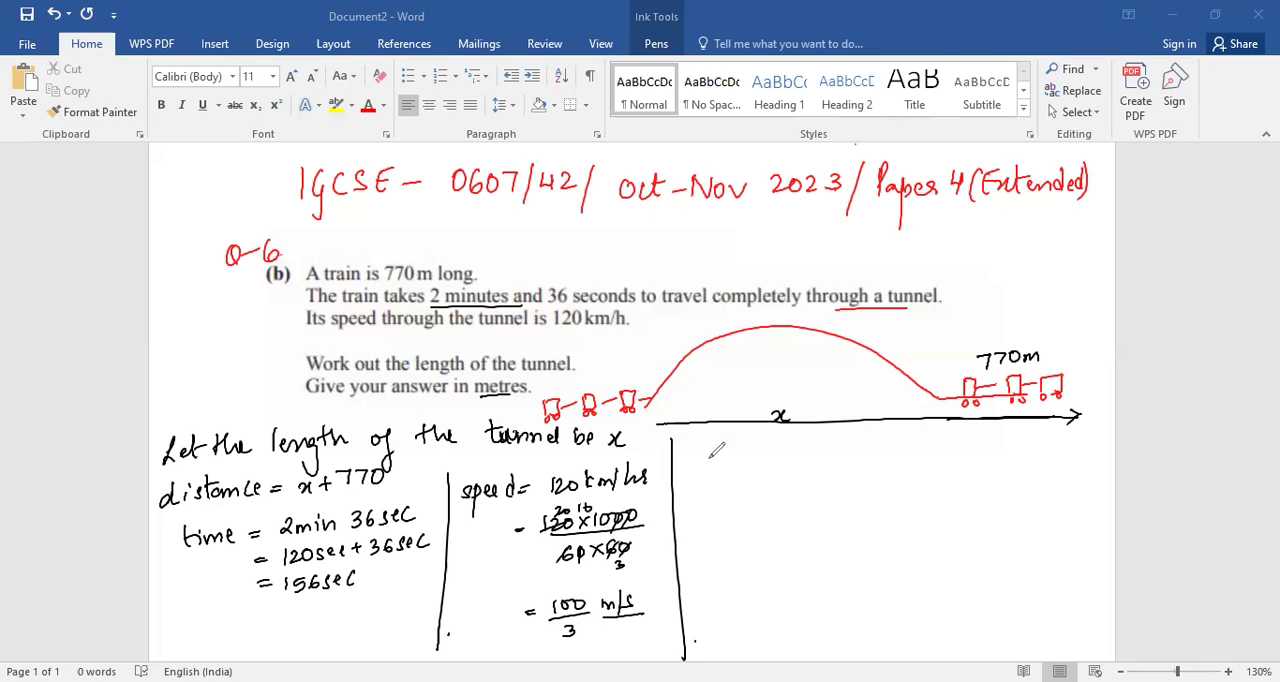
# Write d = s × t and substitute x + 770 = 100/3 × 156.
pyautogui.moveTo(710, 464); pyautogui.dragTo(770, 456)
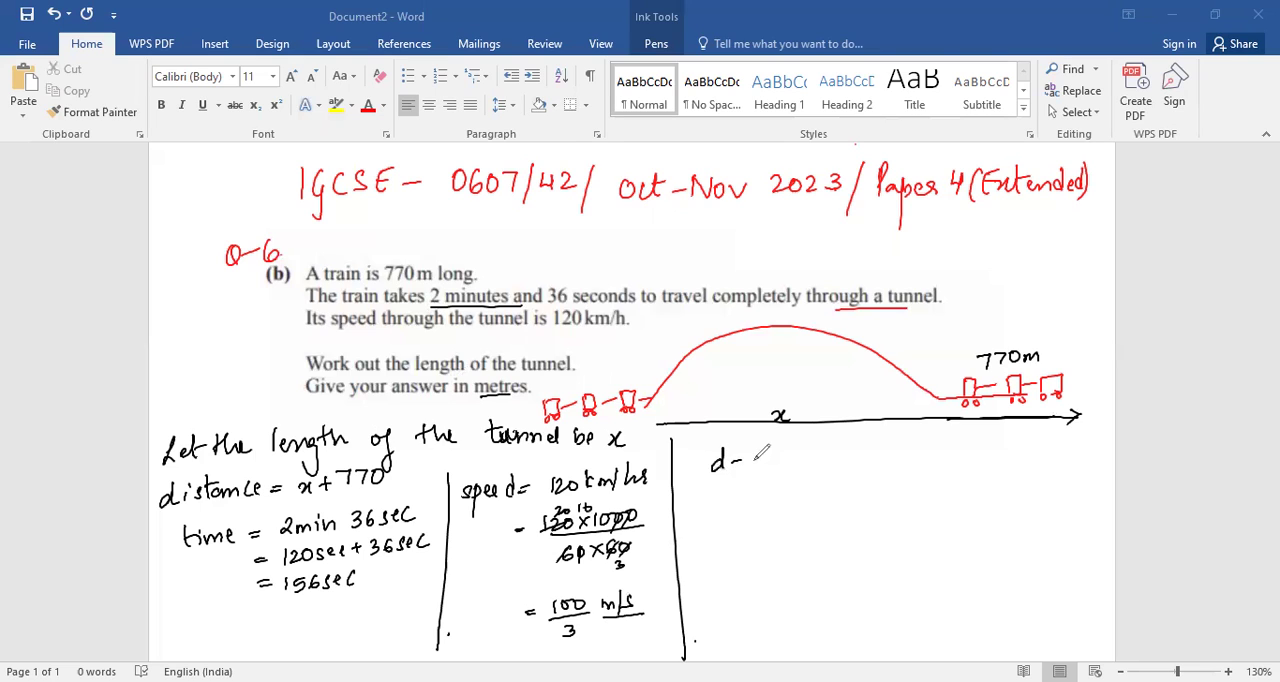
pyautogui.moveTo(736, 460); pyautogui.dragTo(804, 460)
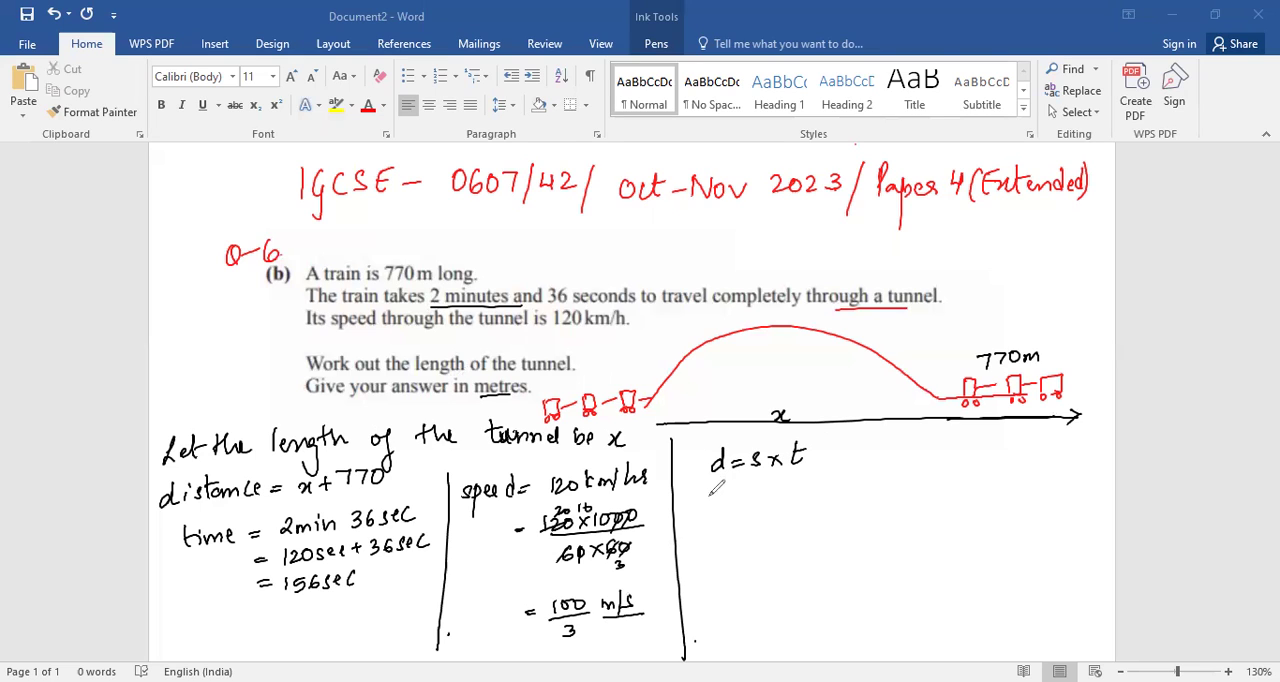
pyautogui.moveTo(700, 500); pyautogui.dragTo(764, 500)
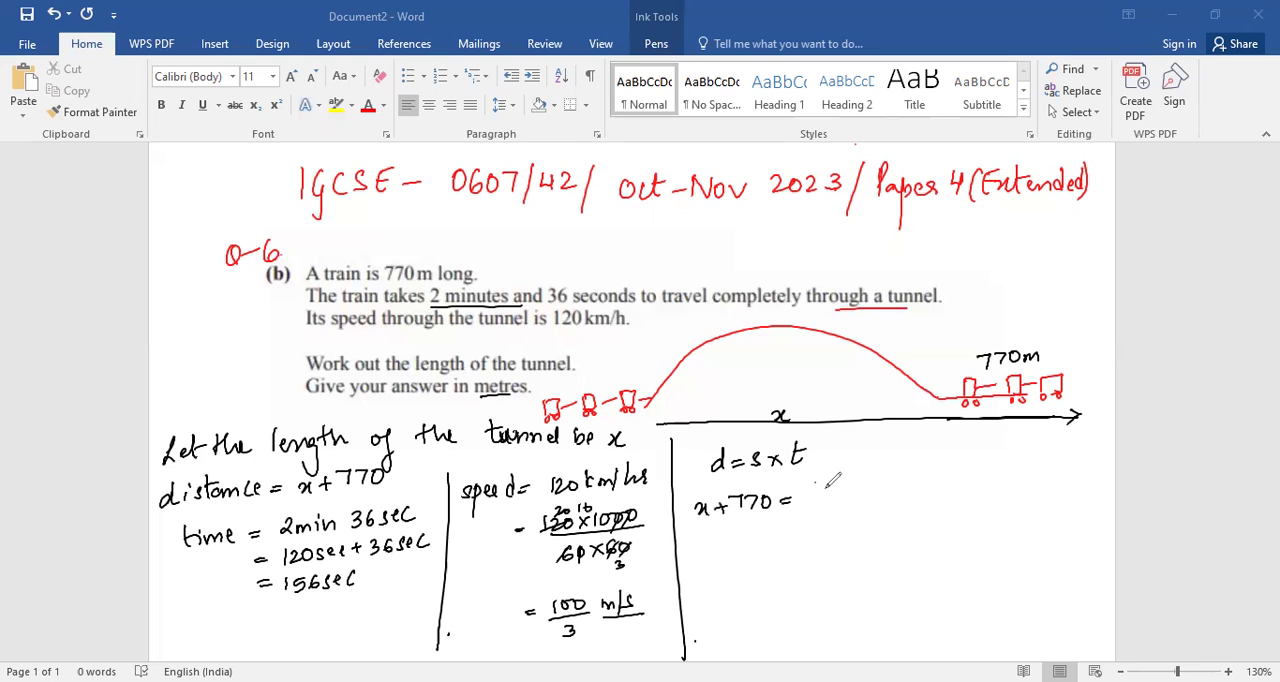
pyautogui.moveTo(810, 490); pyautogui.dragTo(880, 500)
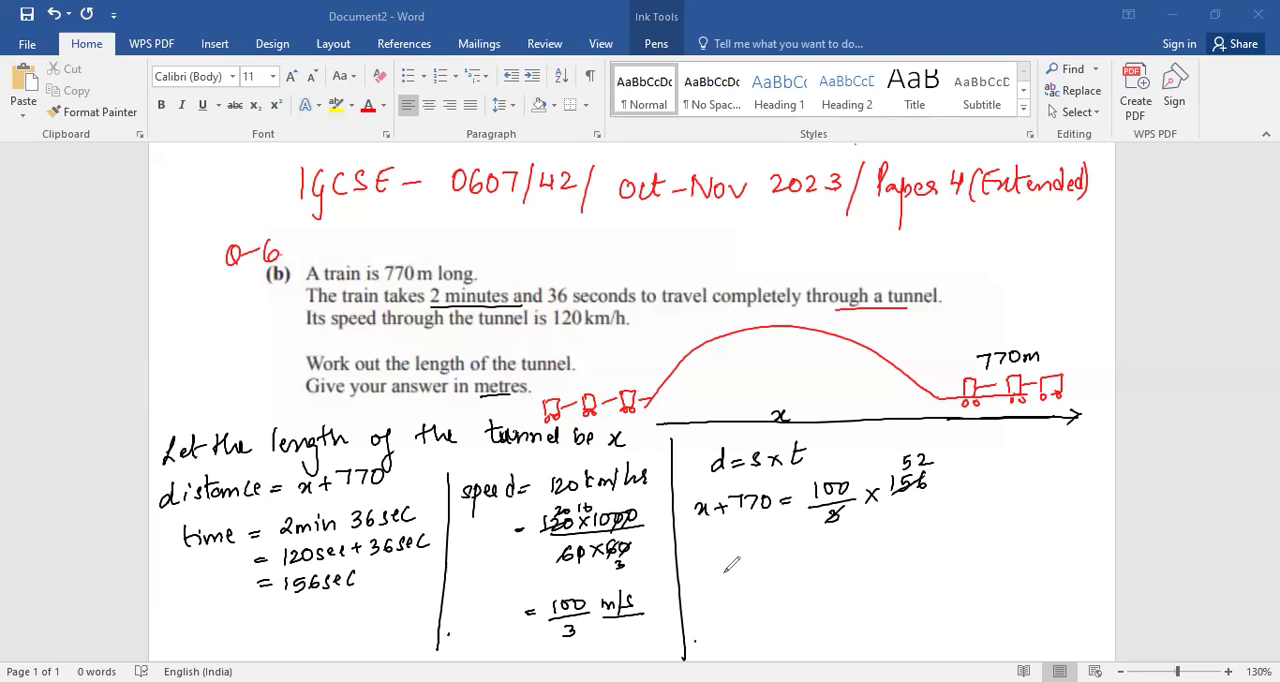
# Simplify to x + 770 = 5200, solve x = 4430 m and box the answer.
pyautogui.moveTo(720, 560); pyautogui.dragTo(800, 560)
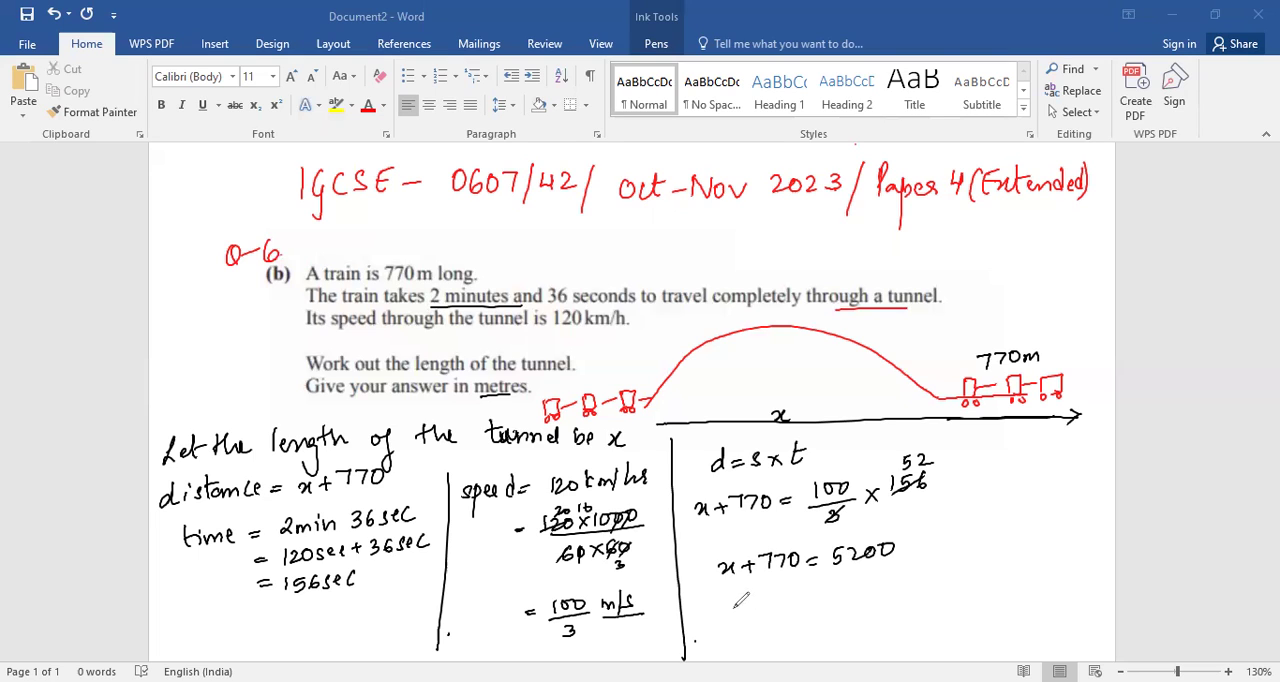
pyautogui.moveTo(720, 600); pyautogui.dragTo(810, 600)
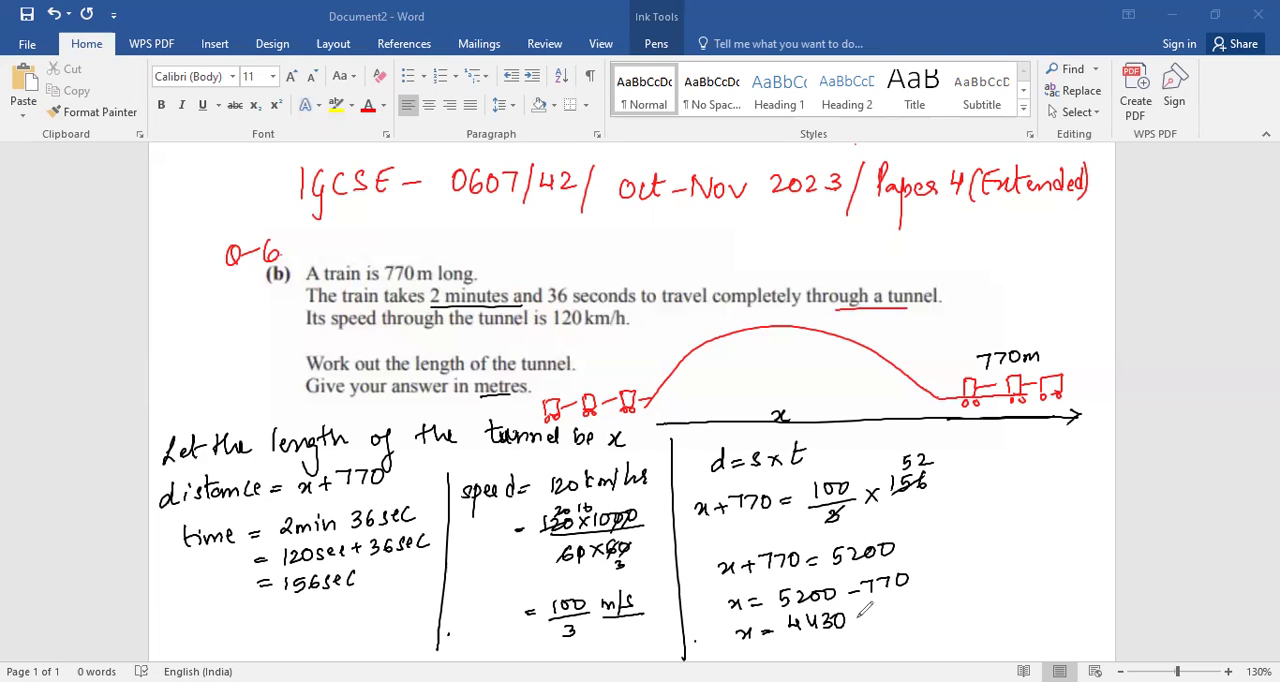
pyautogui.moveTo(736, 624); pyautogui.dragTo(880, 620)
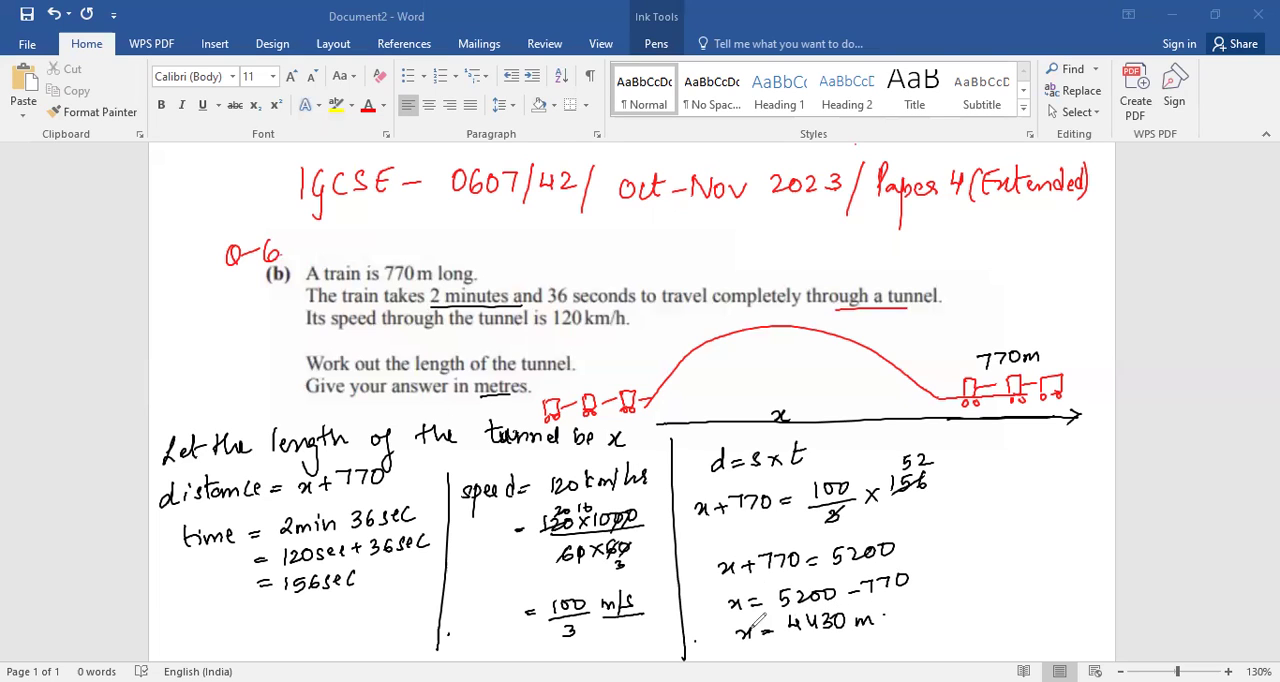
pyautogui.moveTo(710, 596); pyautogui.dragTo(890, 640)
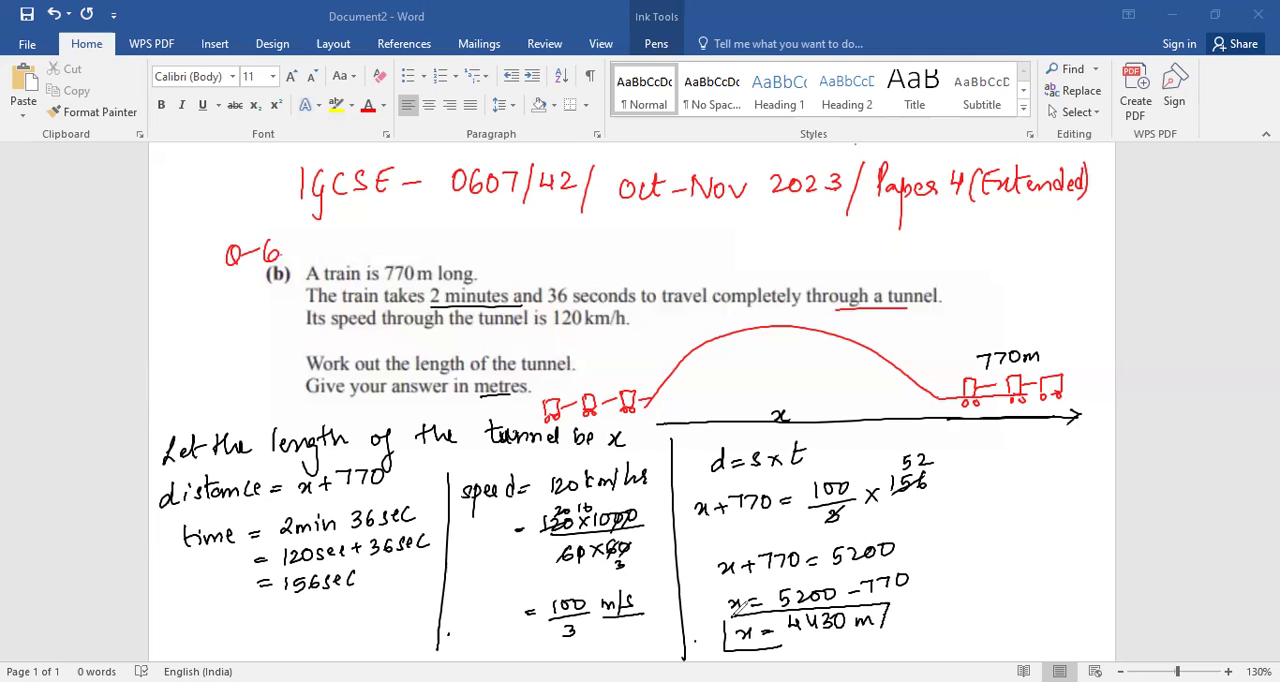